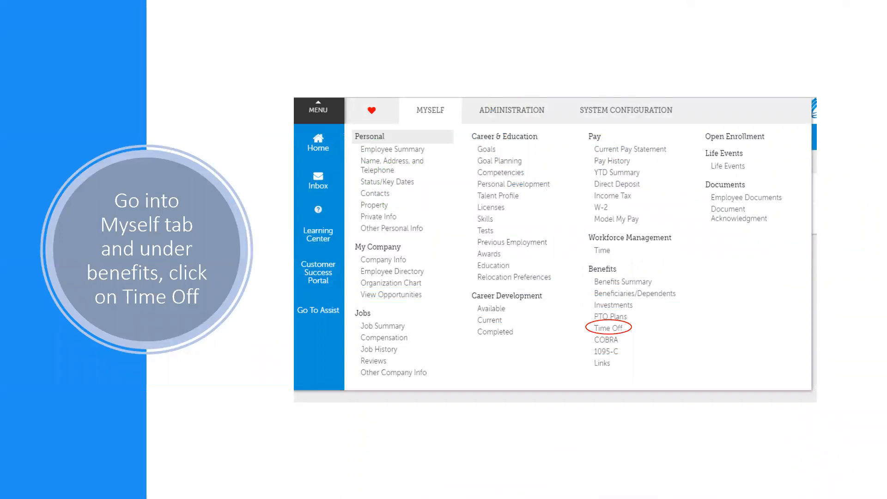
# Advance the slideshow to the slide showing the edit form for the pending March 4 sick request
pyautogui.click(608, 327)
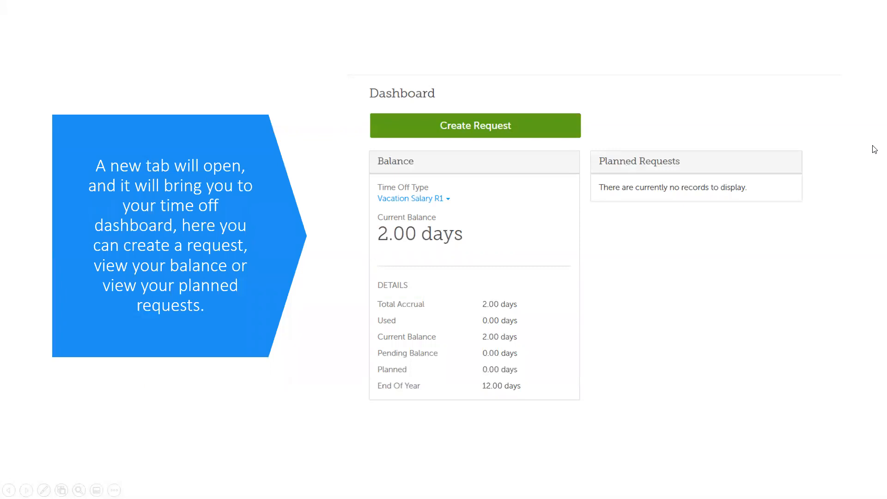
pyautogui.moveTo(504, 131)
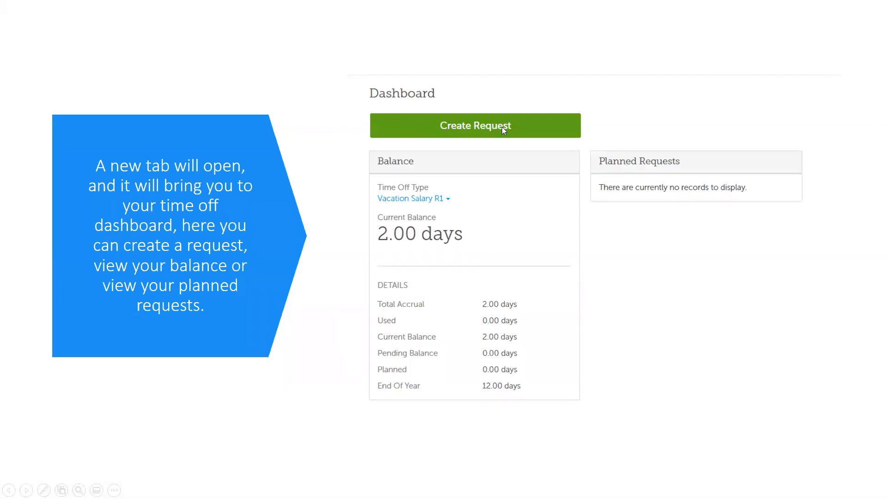
pyautogui.moveTo(516, 130)
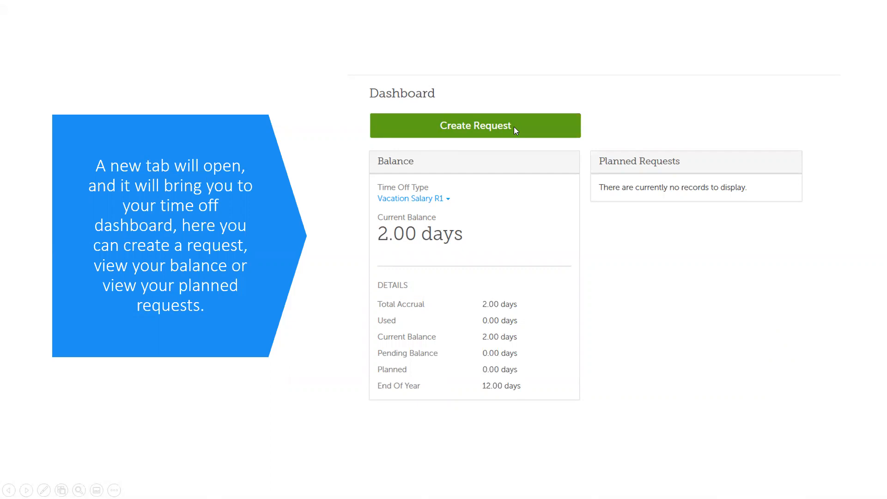
pyautogui.click(474, 126)
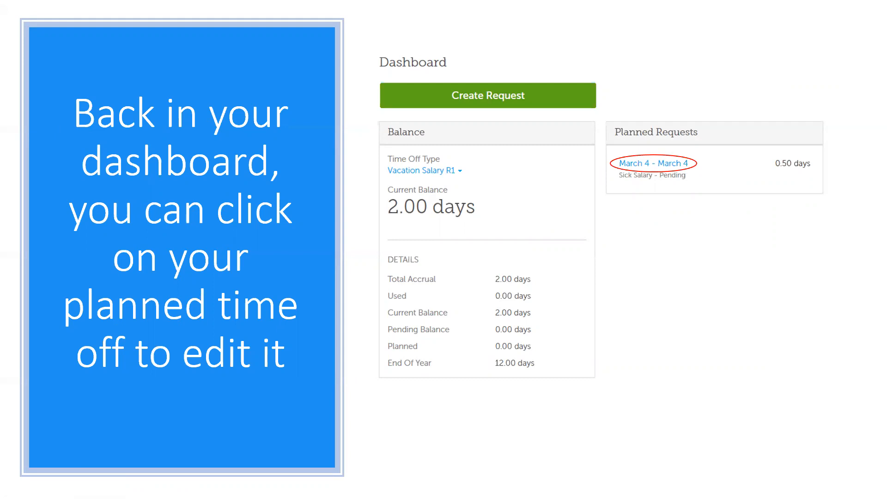
pyautogui.click(654, 163)
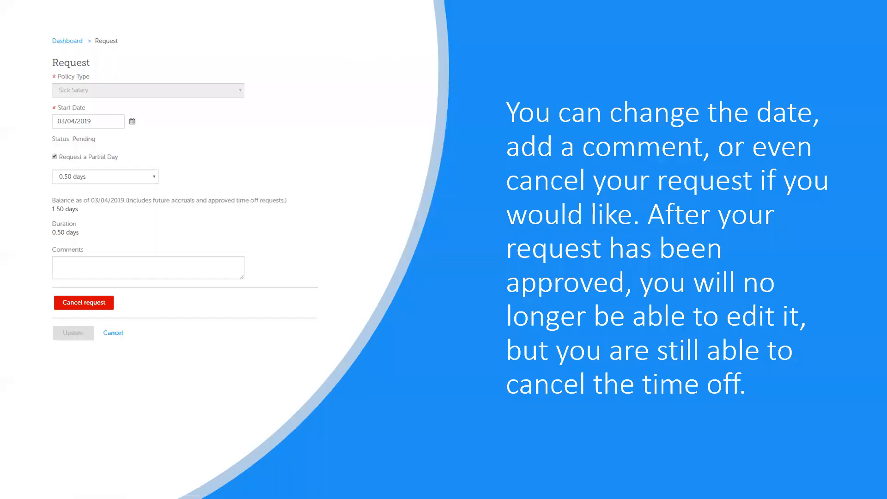